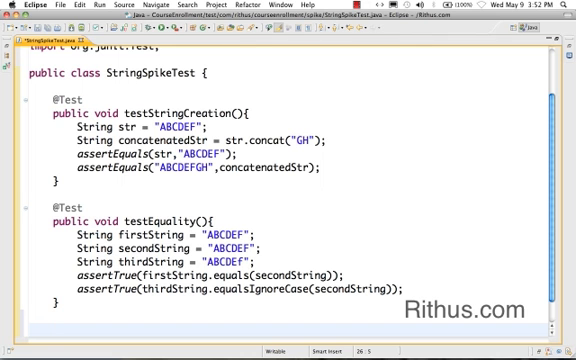
{"action": "type", "text": "@Test"}
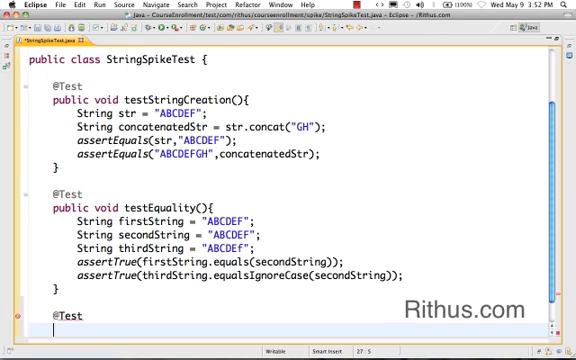
{"action": "type", "text": "public void"}
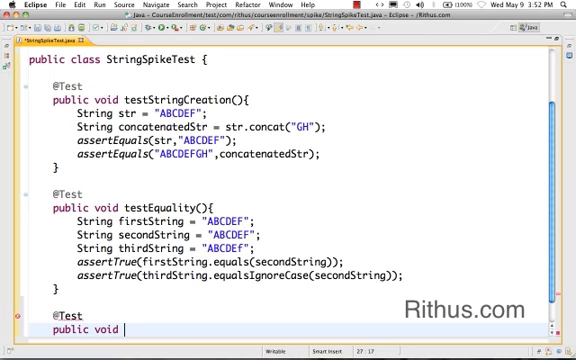
{"action": "type", "text": "testUtit"}
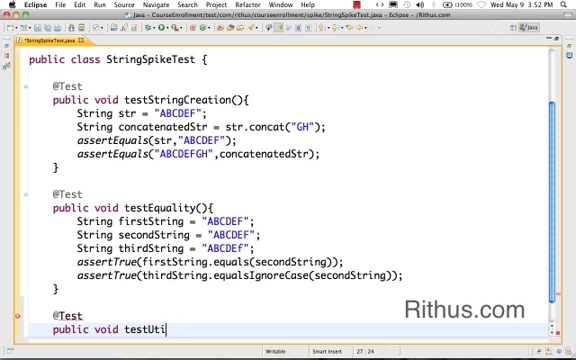
{"action": "type", "text": "lityFu"}
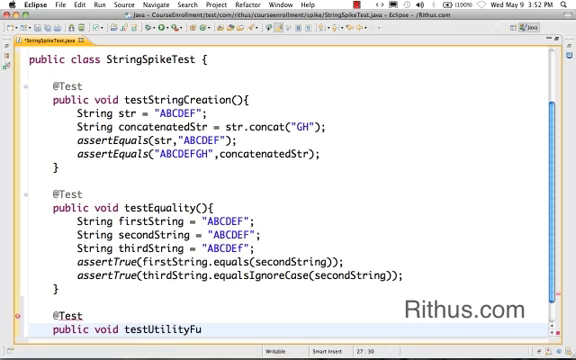
{"action": "type", "text": "nctions(){"}
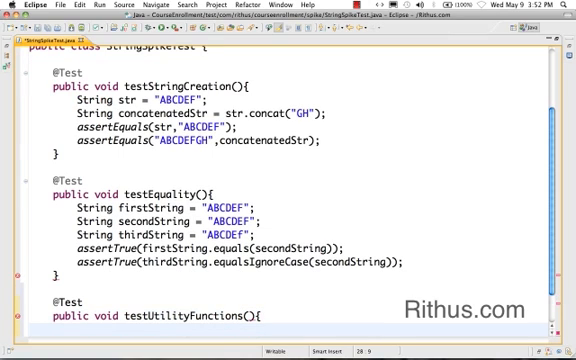
Step: Declare String firstString = "ABC" inside testUtilityFunctions
{"action": "type", "text": "String"}
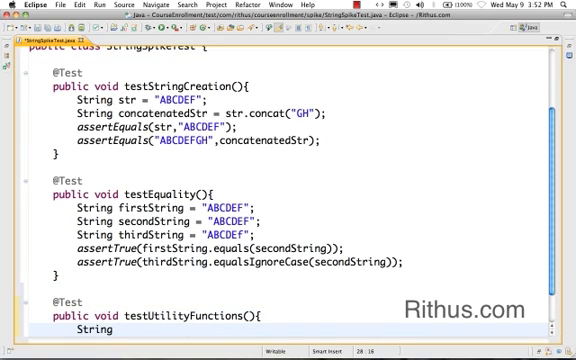
{"action": "type", "text": "firstString"}
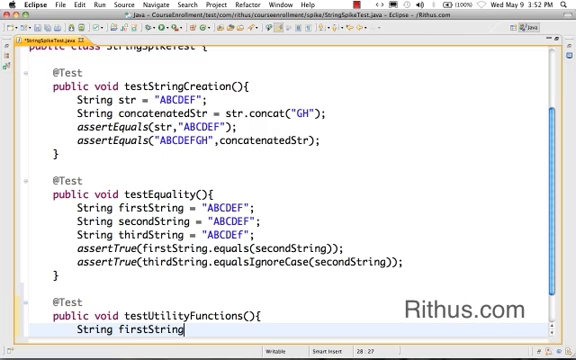
{"action": "type", "text": "= \"ABC\";"}
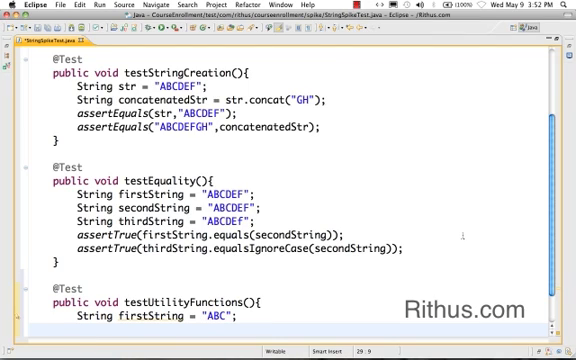
Step: Assert firstString.startsWith("AB") is true and startsWith("BC") is false via content assist
{"action": "type", "text": "first"}
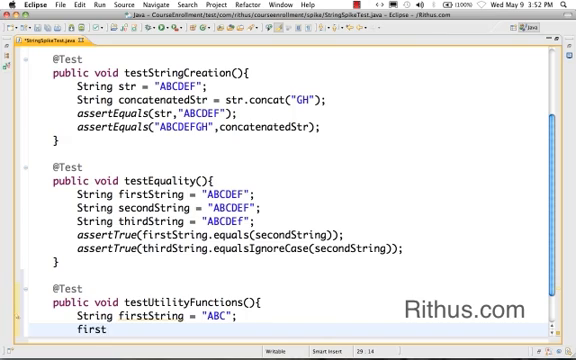
{"action": "type", "text": "Stri"}
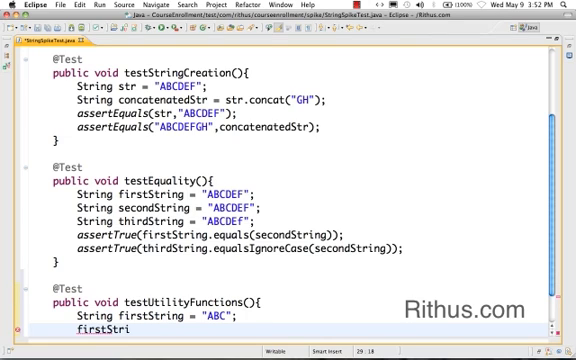
{"action": "type", "text": "ng."}
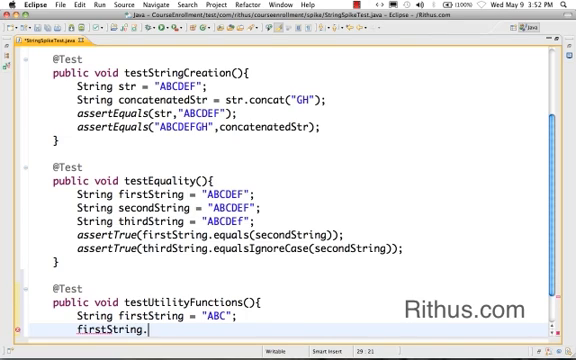
{"action": "type", "text": "startsWith(\"AB\");"}
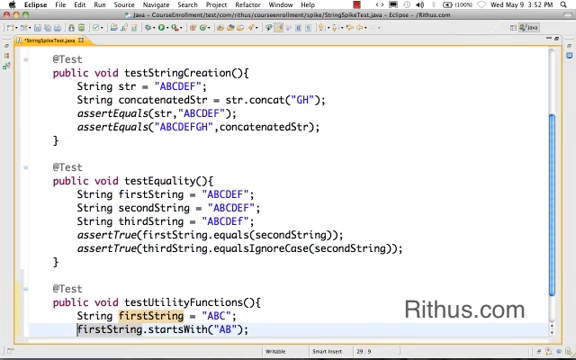
{"action": "type", "text": "A"}
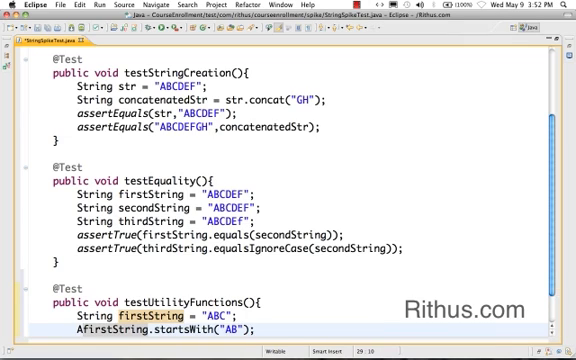
{"action": "type", "text": "ssertTrue("}
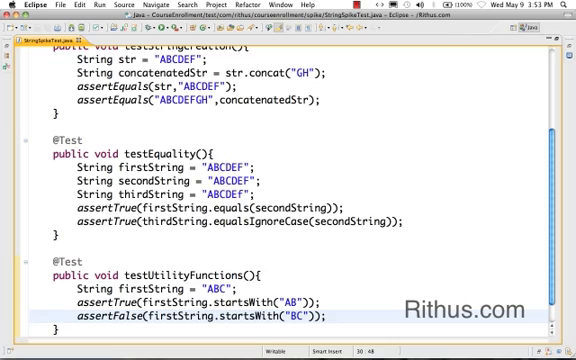
Step: Add assertions that firstString ends with "BC" and does not end with "AB"
{"action": "scroll", "scroll_direction": "down", "scroll_amount": 3}
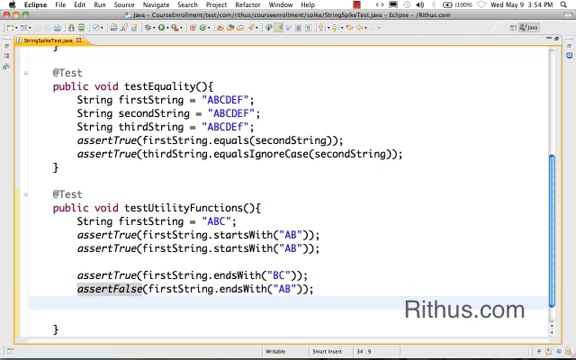
Step: Write assertEquals('B', firstString.charAt(1)); completing charAt with content assist
{"action": "type", "text": "a"}
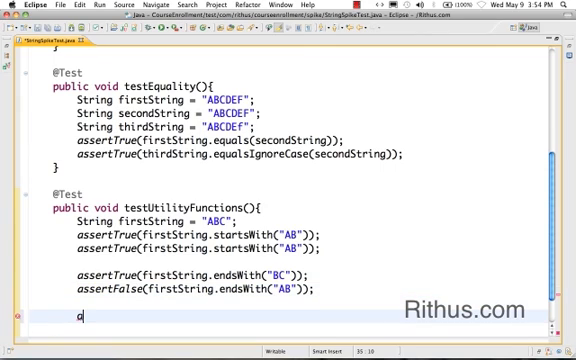
{"action": "type", "text": "ssertTr"}
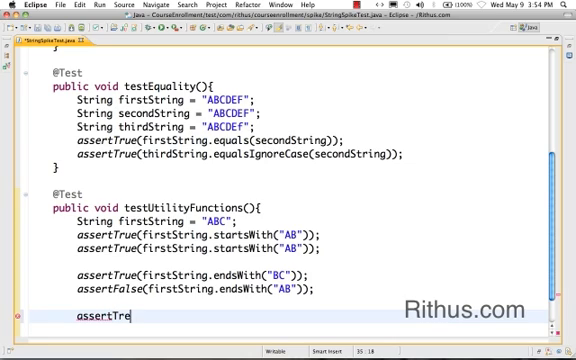
{"action": "type", "text": "e()"}
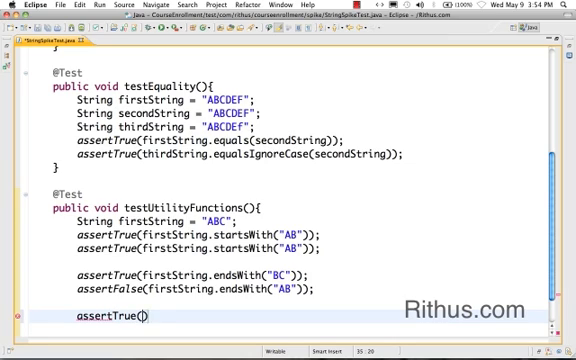
{"action": "type", "text": "firstStri"}
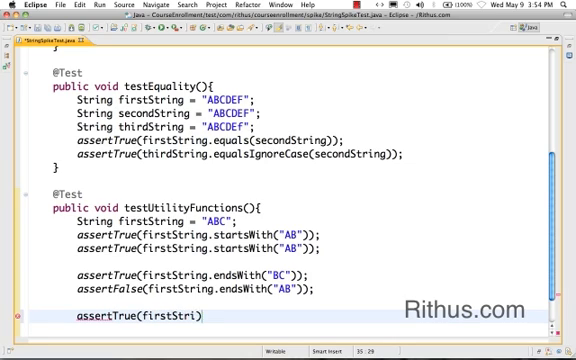
{"action": "type", "text": "get"}
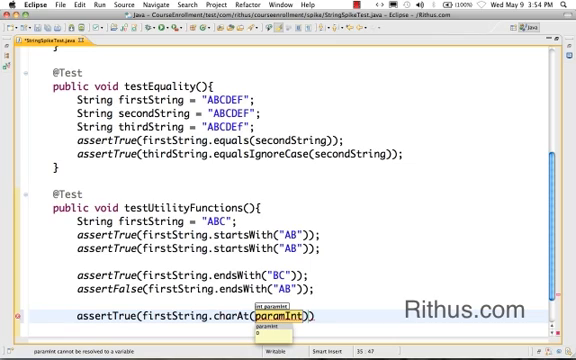
{"action": "type", "text": "1"}
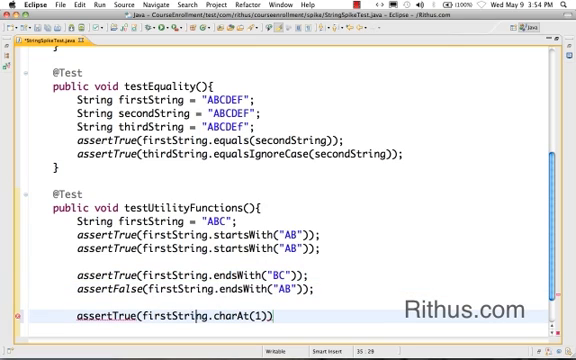
{"action": "type", "text": "'B',"}
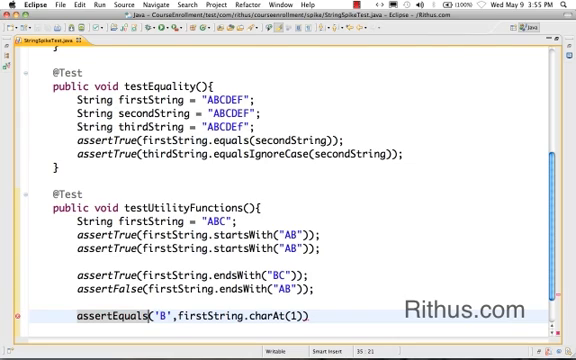
{"action": "type", "text": ";"}
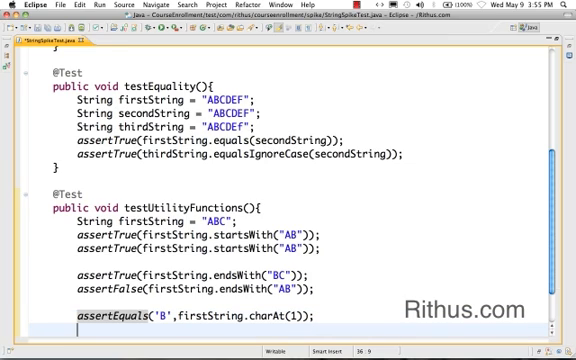
Step: Write assertEquals(3, firstString.length()); on a new line
{"action": "type", "text": "assertEquals("}
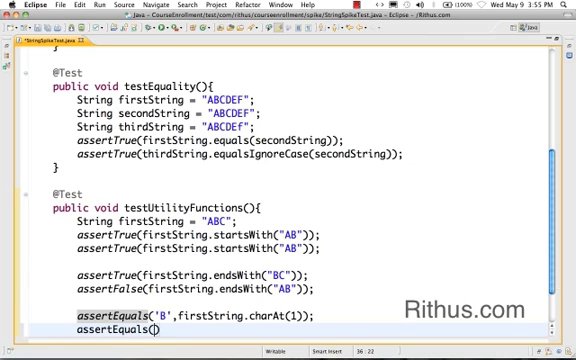
{"action": "type", "text": "firstString.length("}
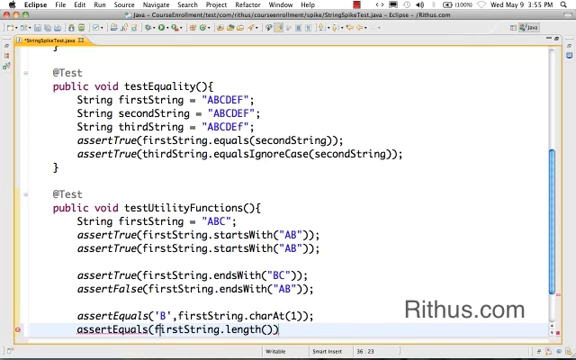
{"action": "type", "text": "3,"}
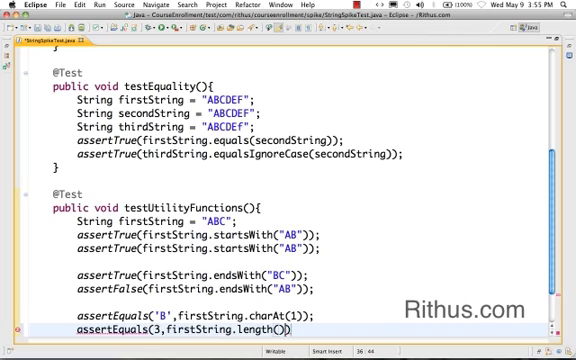
{"action": "scroll", "scroll_direction": "up", "scroll_amount": 3}
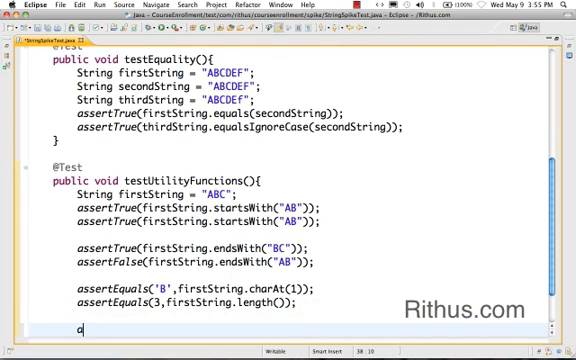
Step: Start another assertEquals() call on a new line
{"action": "type", "text": "ssert"}
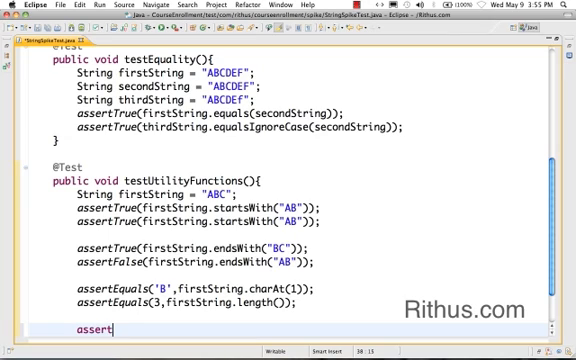
{"action": "type", "text": "Equ"}
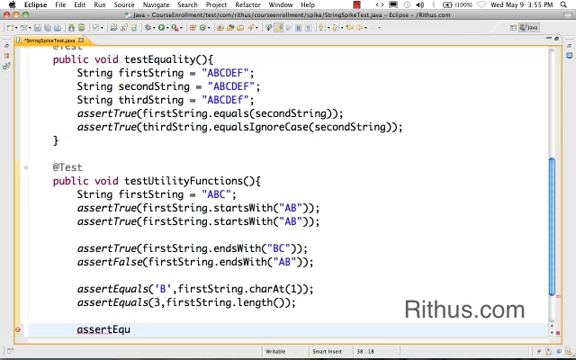
{"action": "type", "text": "als"}
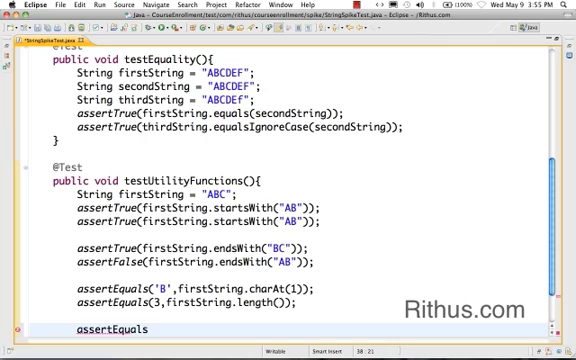
{"action": "type", "text": "()"}
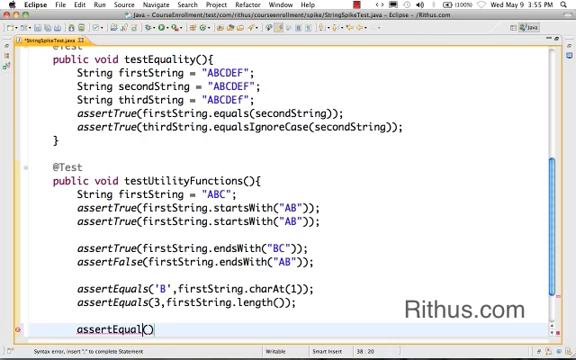
Step: Assert firstString contains "AB" and does not contain "DE"
{"action": "type", "text": "assertTrue"}
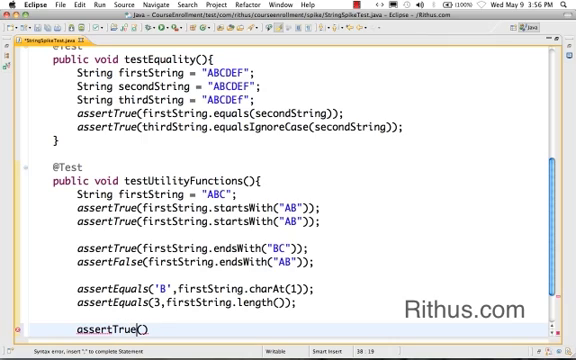
{"action": "type", "text": "firstString.contains(\"AB"}
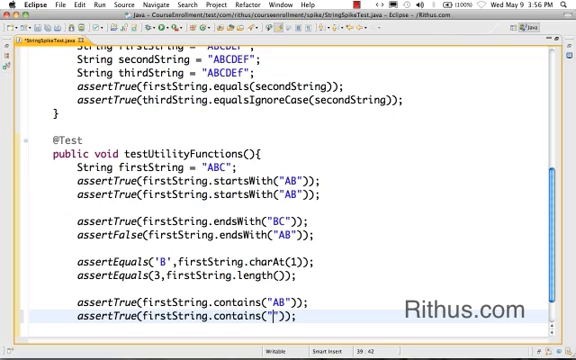
{"action": "type", "text": "DE"}
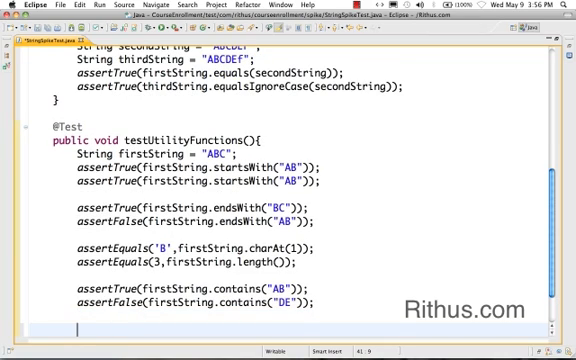
{"action": "type", "text": "assertEquals("}
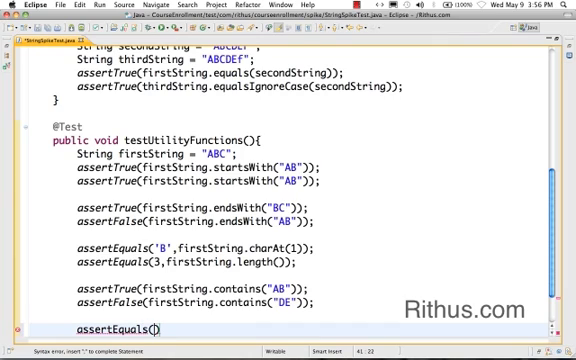
Step: Write assertEquals("abc", firstString.toLowerCase()); and close the method
{"action": "type", "text": "firstString.toLowerCase("}
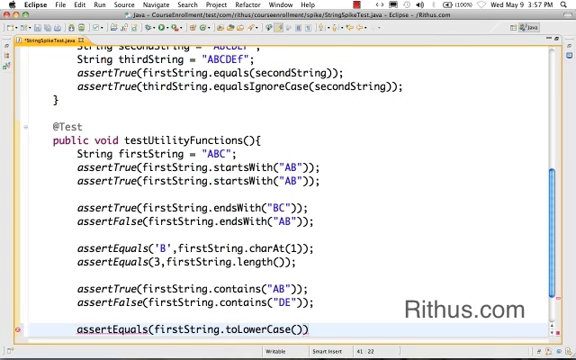
{"action": "type", "text": "\"abc\","}
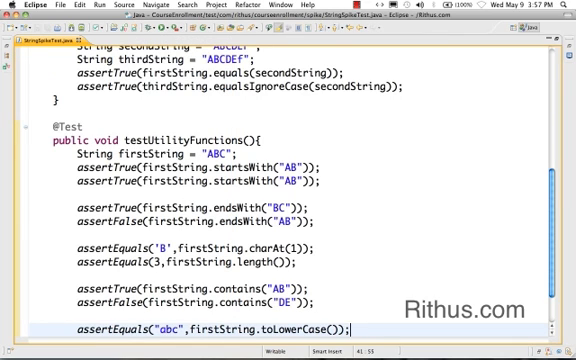
{"action": "scroll", "scroll_direction": "down", "scroll_amount": 3}
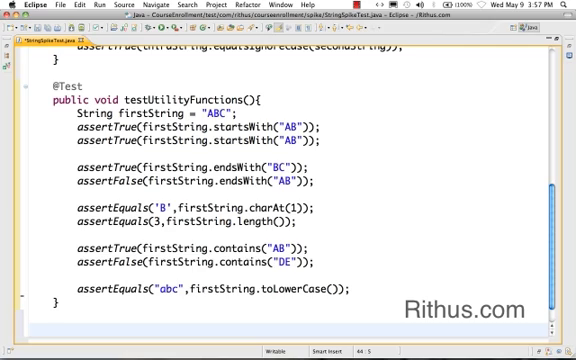
{"action": "type", "text": "@Test"}
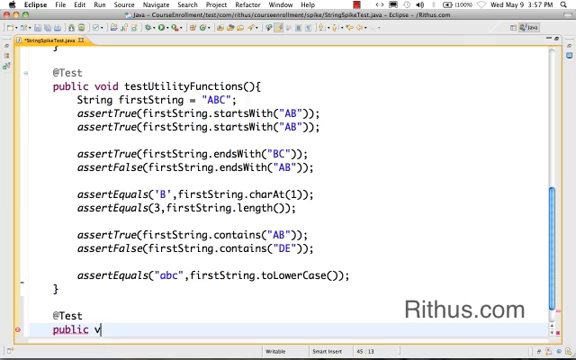
{"action": "type", "text": "oid testPart"}
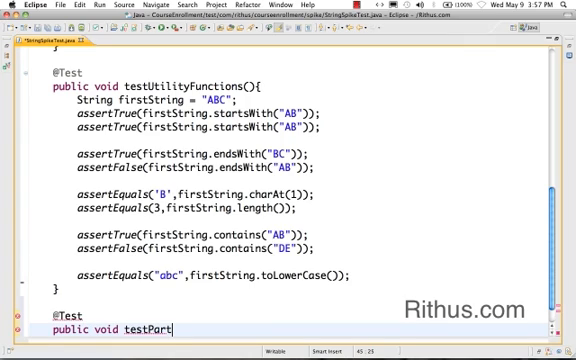
{"action": "type", "text": "0"}
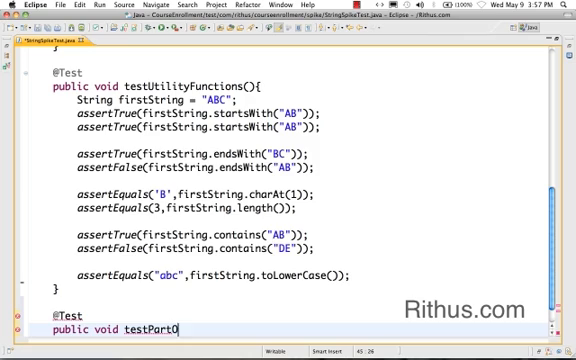
{"action": "type", "text": "fTheStringMethods"}
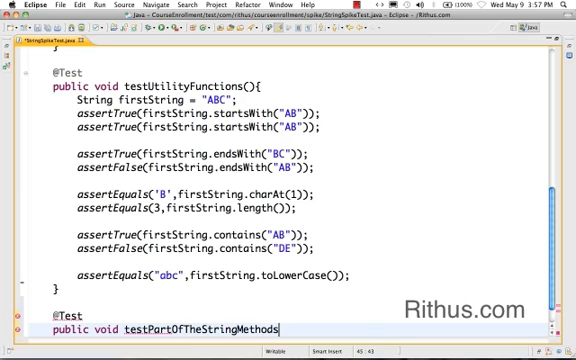
{"action": "type", "text": "(){"}
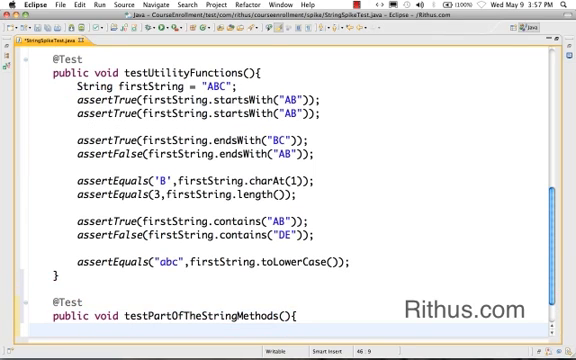
Step: Declare String firstString = "ABCDEFGHIJ" and begin an assertion line
{"action": "type", "text": "String f"}
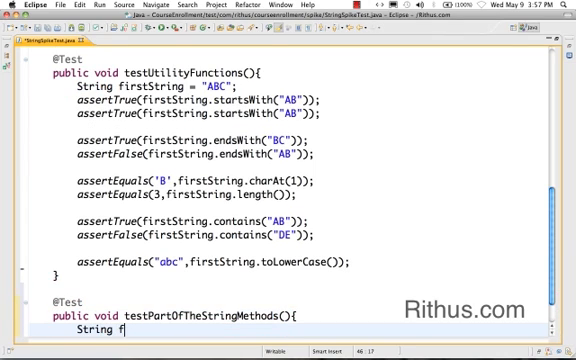
{"action": "type", "text": "irstString = \"ABCDEF"}
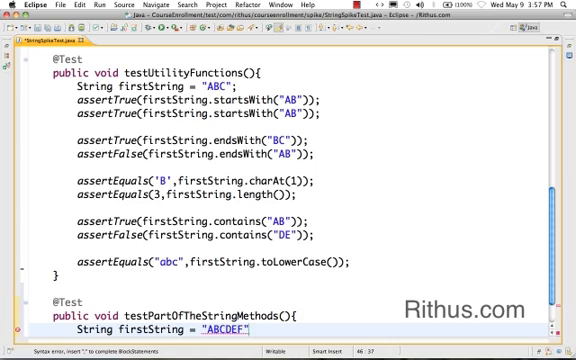
{"action": "type", "text": "GHIJ"}
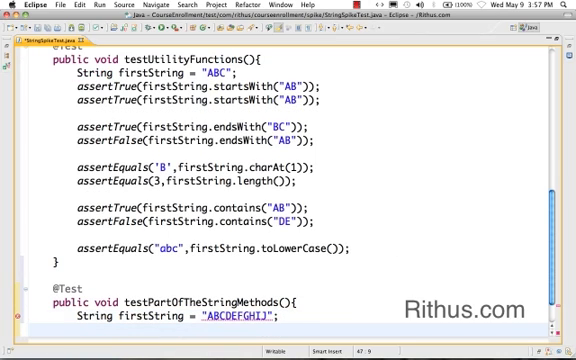
{"action": "type", "text": "assert"}
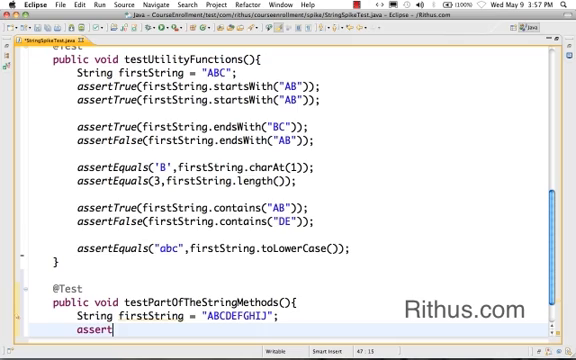
Step: Assert substring(3) equals "DEFGHIJ" and the duplicated line checks substring(3,5) equals "DE"
{"action": "type", "text": "Equals(firstString.substring(paramInt"}
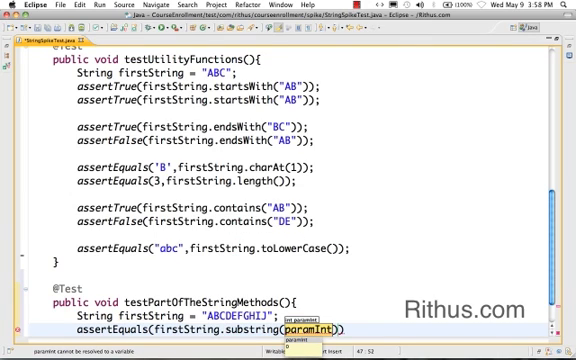
{"action": "type", "text": "3"}
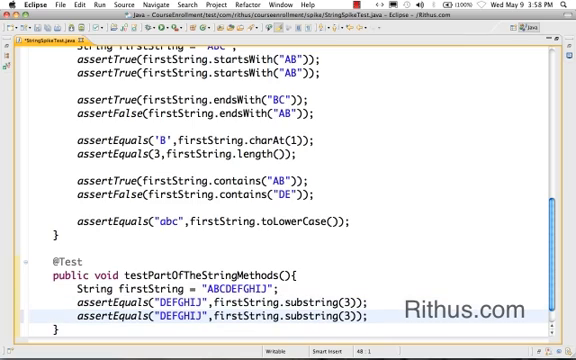
{"action": "type", "text": "3,"}
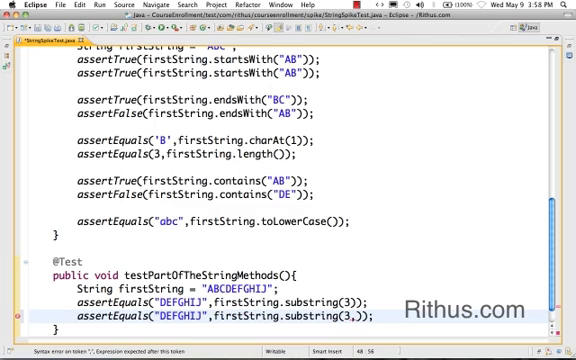
{"action": "type", "text": "4"}
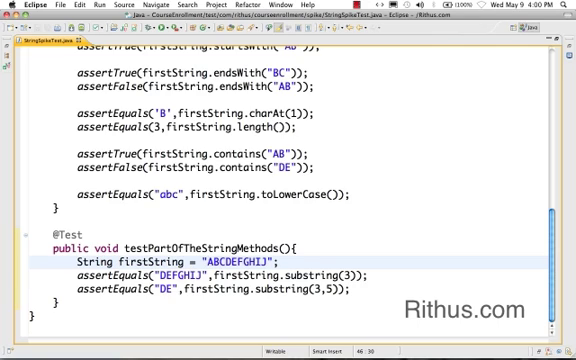
{"action": "type", "text": "new Str"}
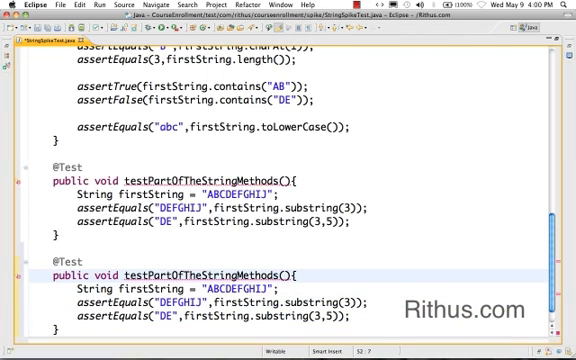
Step: Rename the pasted copy of the method to testSplitOfString
{"action": "left_click", "coordinate": [156, 283]}
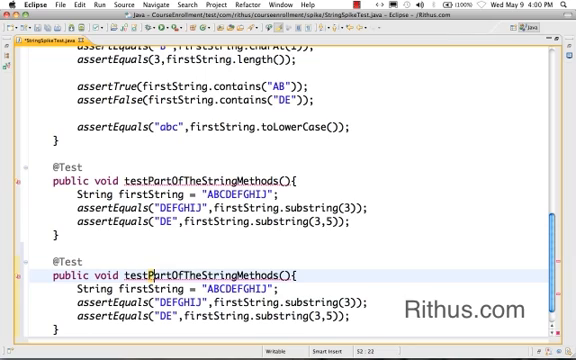
{"action": "double_click", "coordinate": [210, 285]}
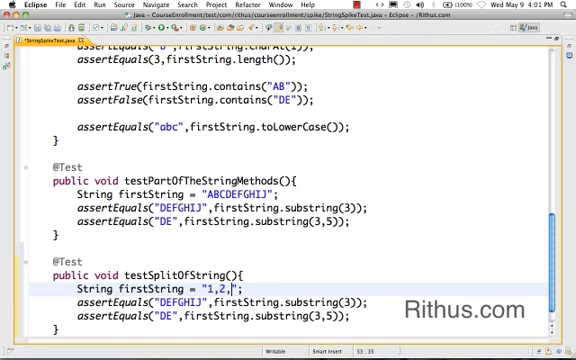
Step: Finish firstString as "1,2,3,4" and declare String[] firstStringSplitup = firstString.split(",") via content assist
{"action": "type", "text": "3,4"}
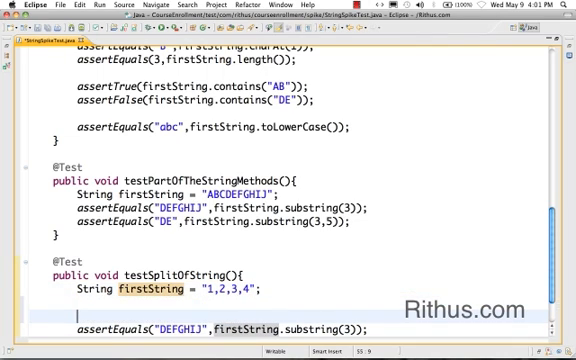
{"action": "type", "text": "String"}
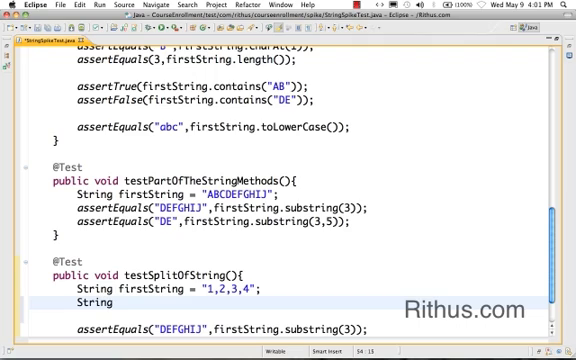
{"action": "type", "text": "[] firstStrin"}
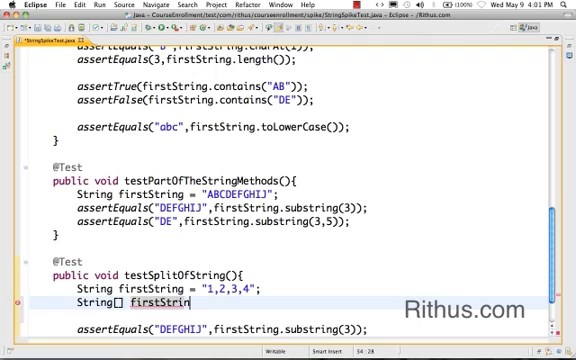
{"action": "type", "text": "Splitup ="}
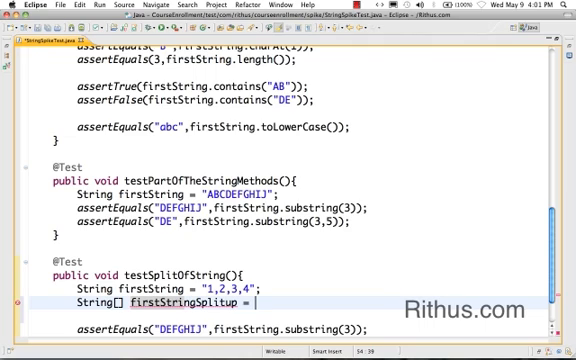
{"action": "type", "text": "firstST"}
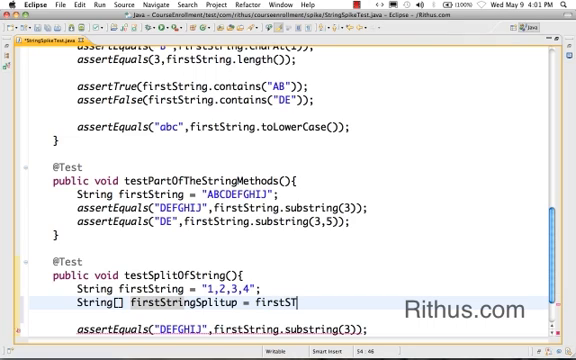
{"action": "type", "text": ".split(\",\");"}
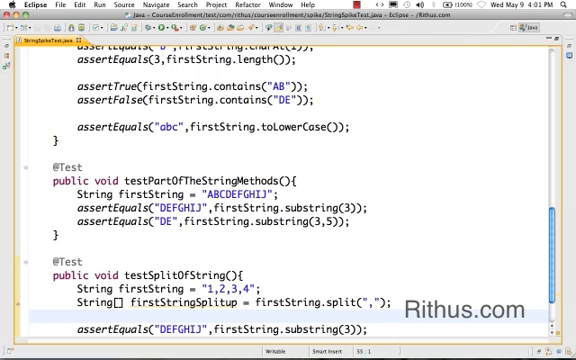
{"action": "scroll", "scroll_direction": "down", "scroll_amount": 3}
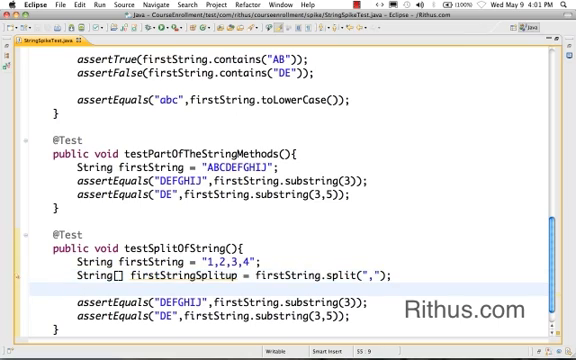
Step: Add assertEquals checks for firstStringSplitup.length 4, element [0] "1" and element [3] "4"
{"action": "type", "text": "assertEquals"}
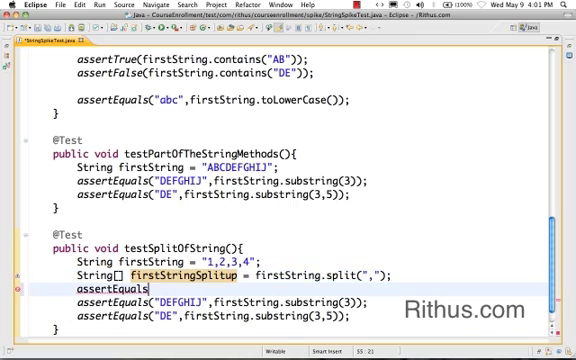
{"action": "type", "text": "(first)"}
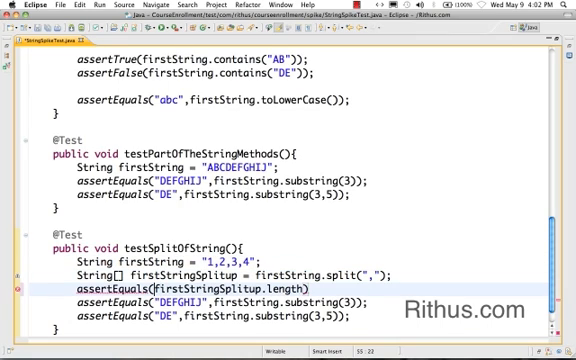
{"action": "type", "text": "4,"}
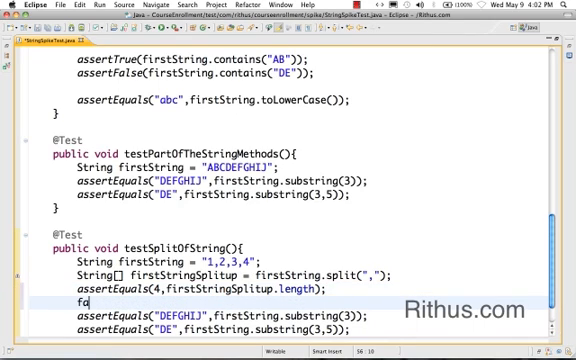
{"action": "type", "text": "ssertEquals"}
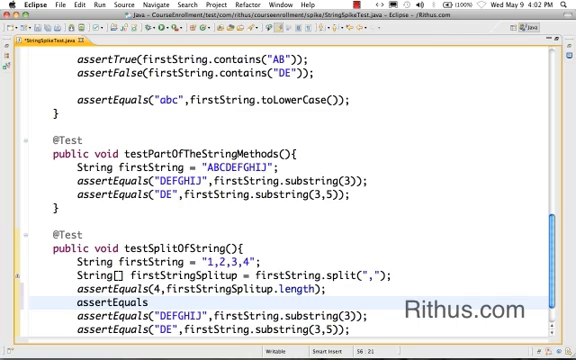
{"action": "type", "text": "(\"1\","}
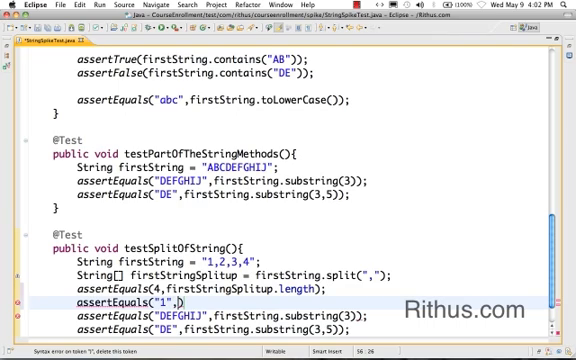
{"action": "type", "text": "firstStringSplitup[3]);"}
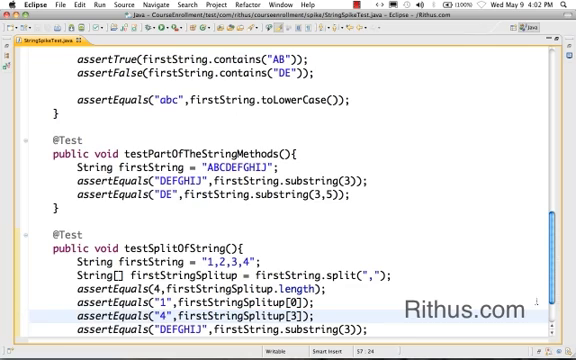
Step: Select and remove the leftover copied substring assertions from testSplitOfString
{"action": "double_click", "coordinate": [123, 257]}
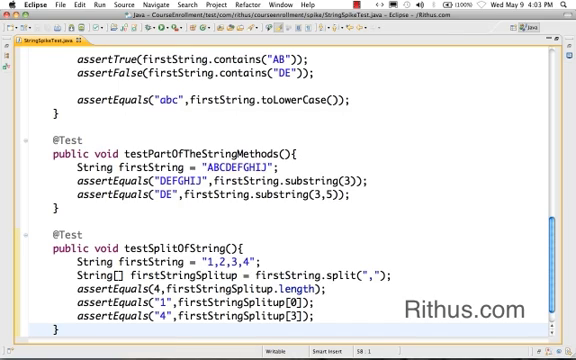
{"action": "left_click", "coordinate": [150, 271]}
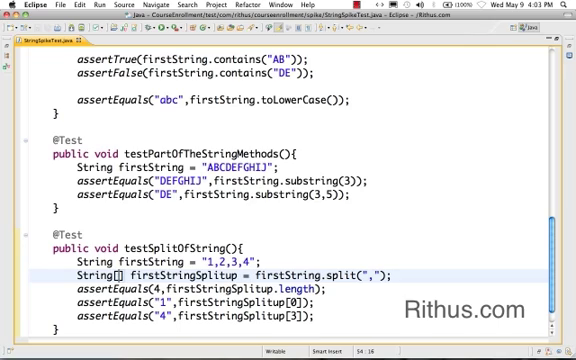